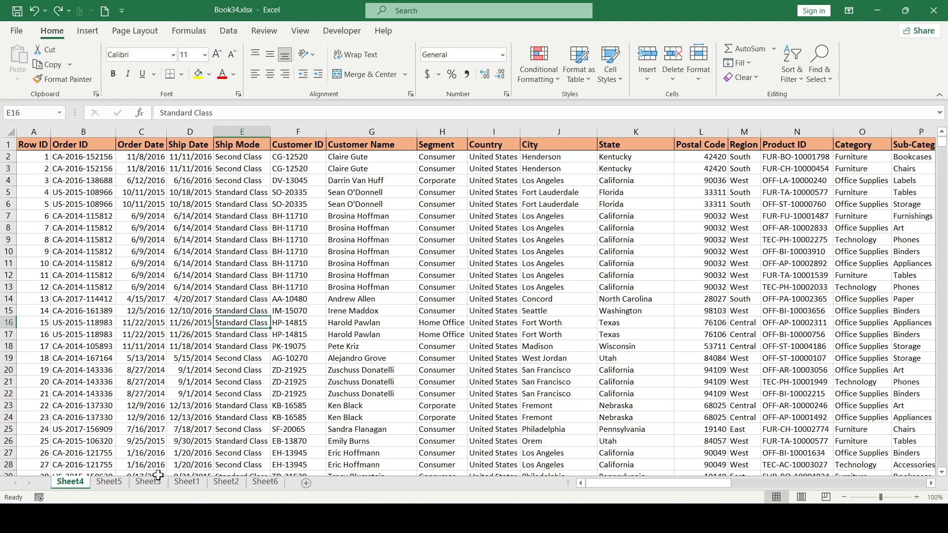
- Look through Sheet5, Sheet3, Sheet1 and Sheet6, then return to Sheet4's order table
click(109, 482)
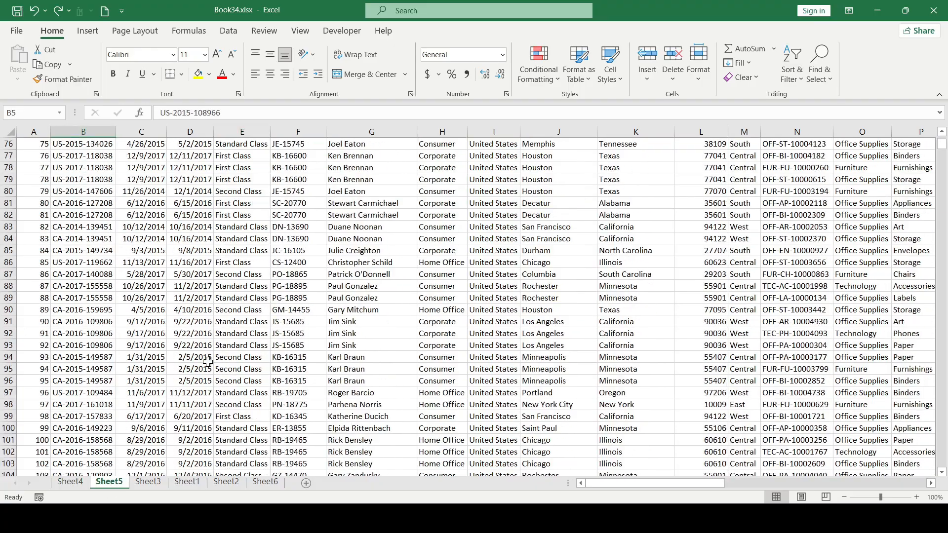
click(69, 482)
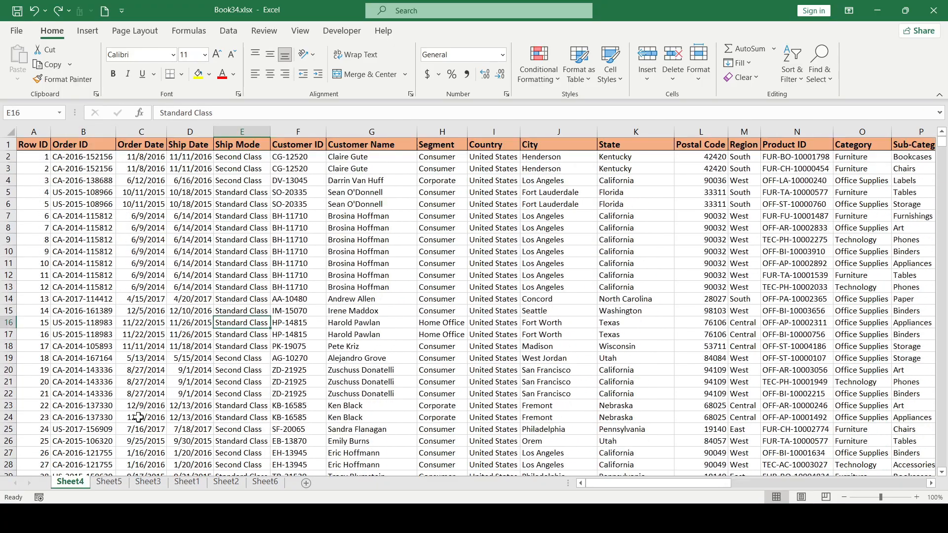
click(147, 482)
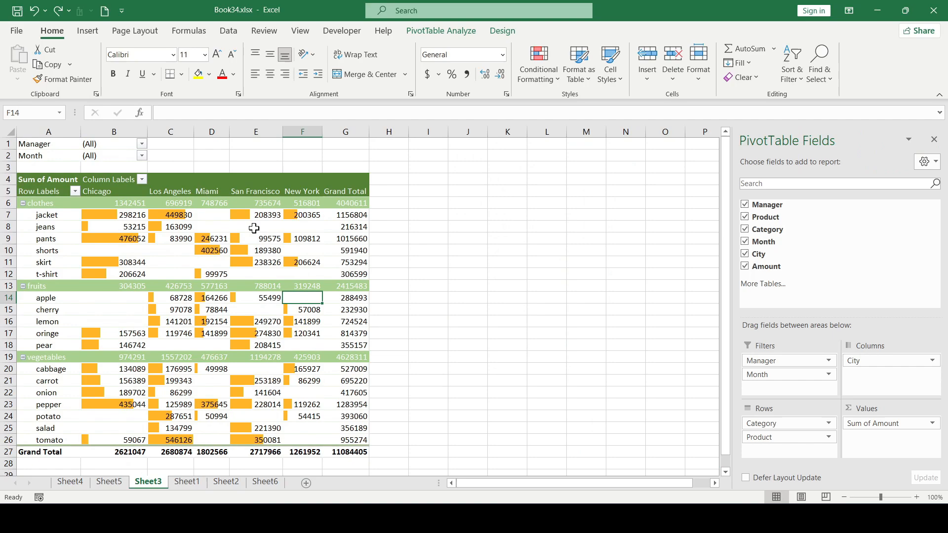
click(186, 482)
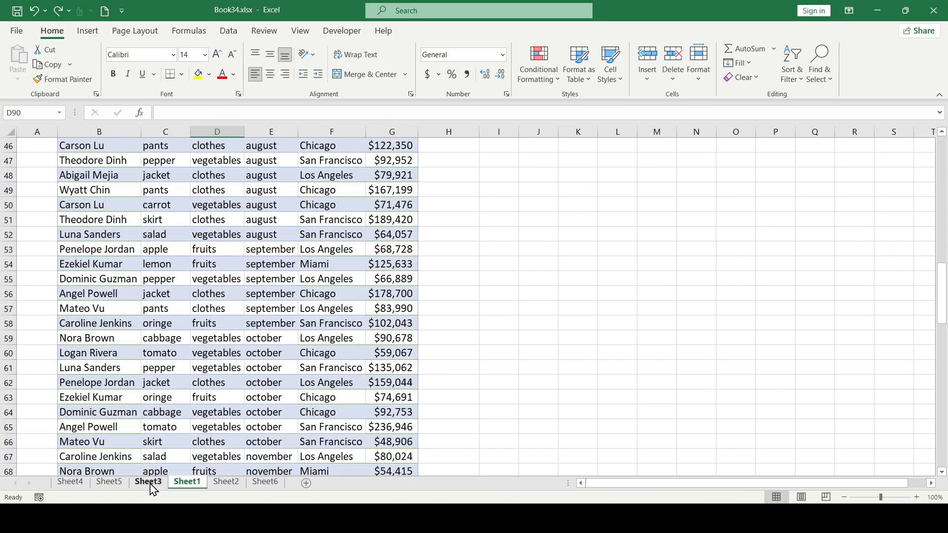
click(264, 481)
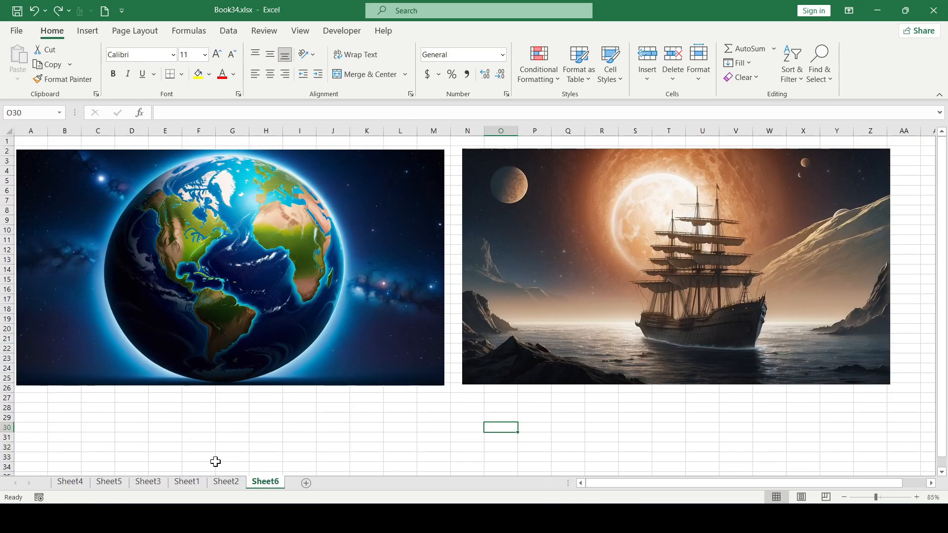
click(70, 482)
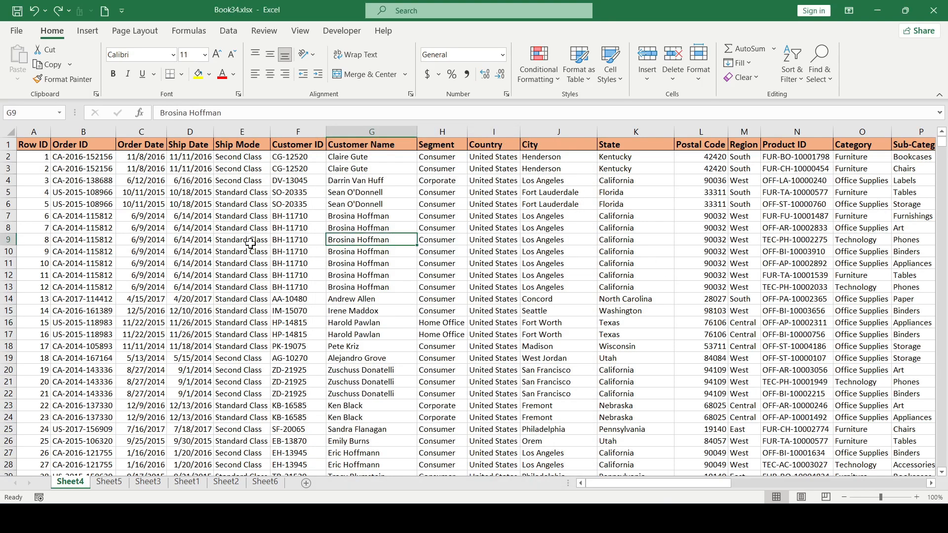
- Jump to the last order in row 7777 and delete the empty rows from 7778 down
click(190, 227)
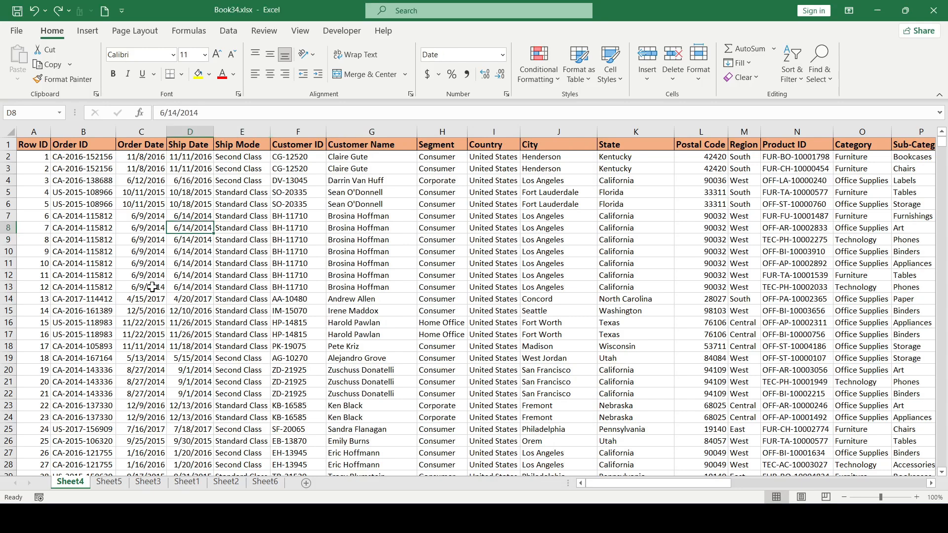
click(297, 216)
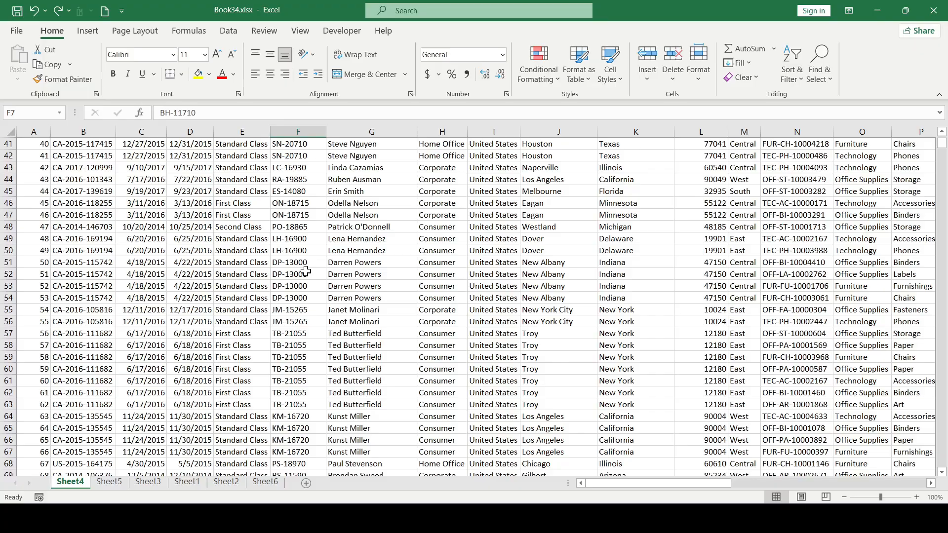
scroll(down, 3)
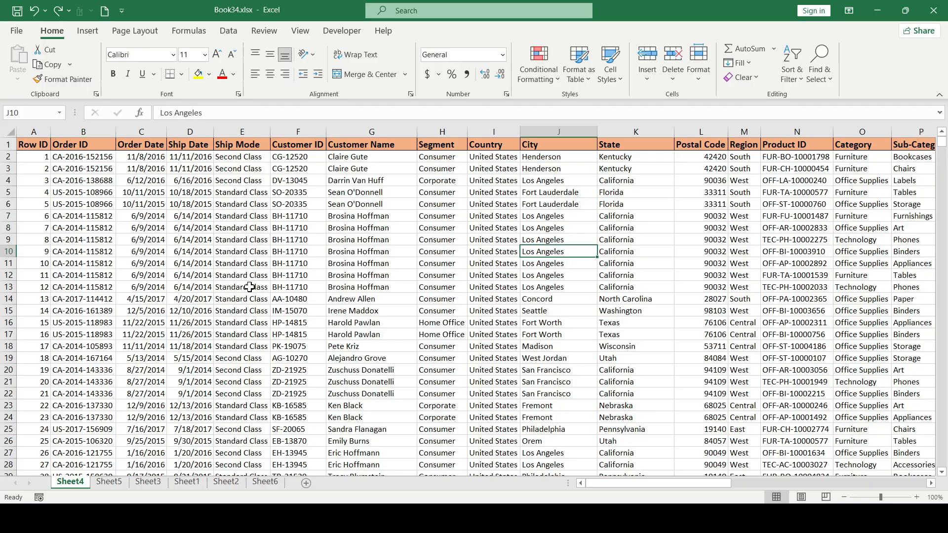
scroll(down, 3)
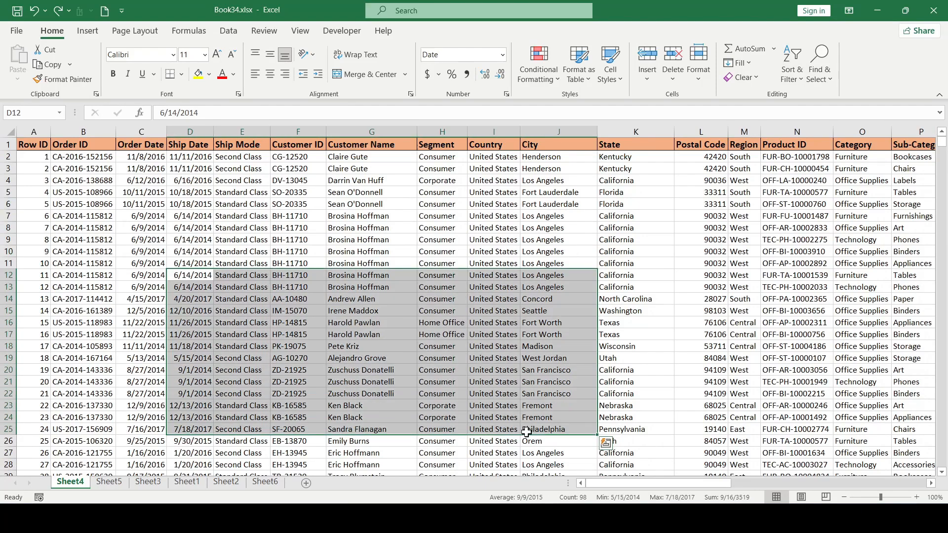
mouse_move(541, 248)
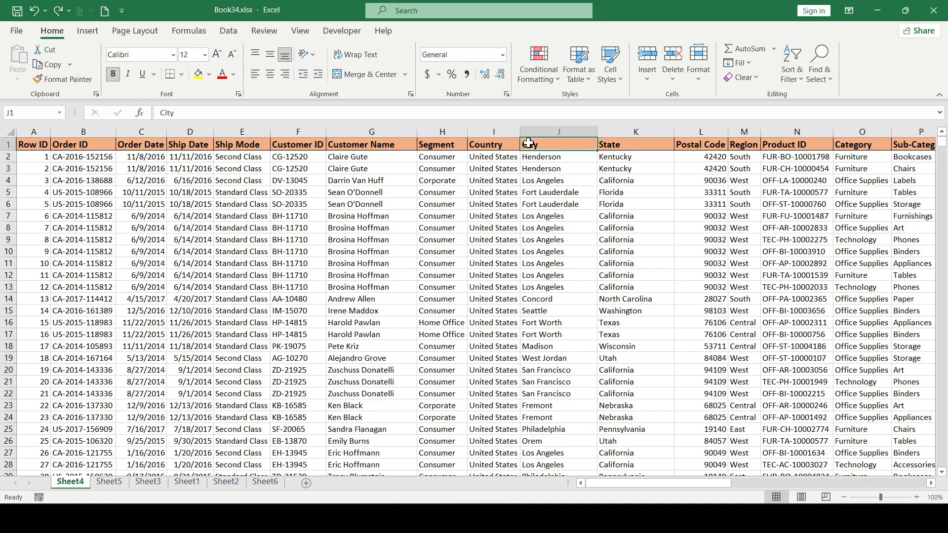
click(371, 227)
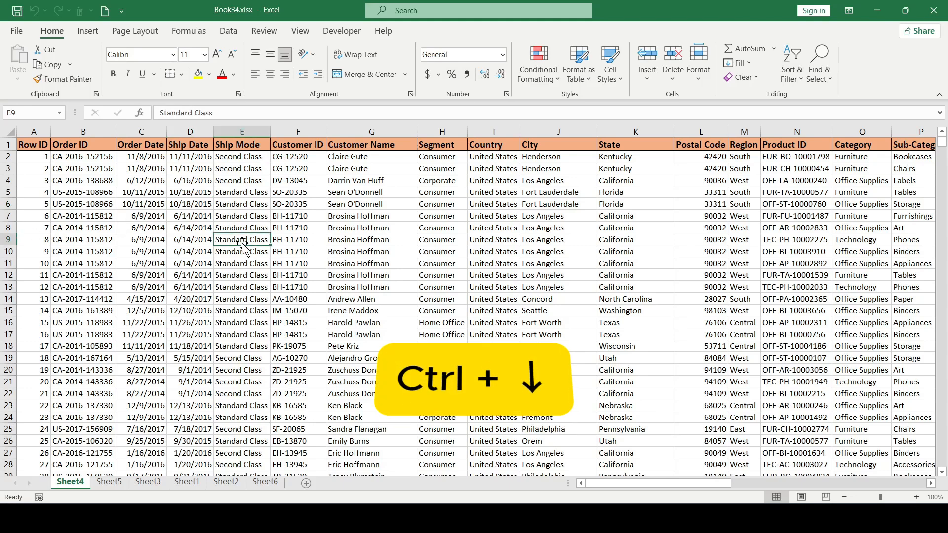
key(ctrl+down)
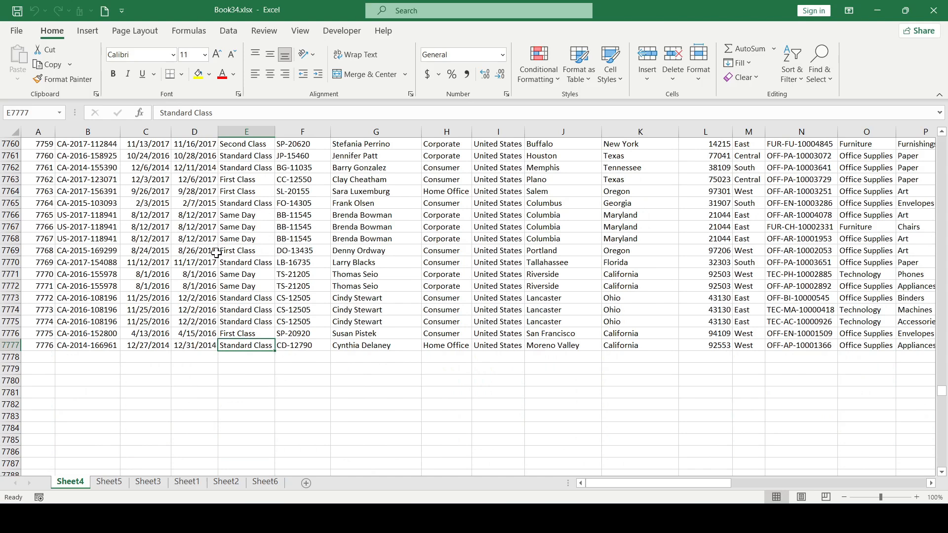
click(37, 356)
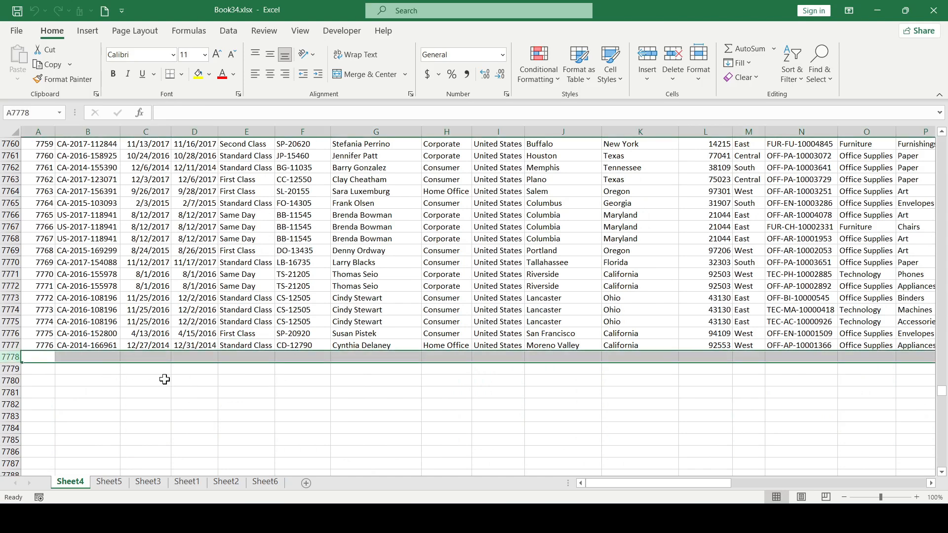
key(ctrl+shift+down)
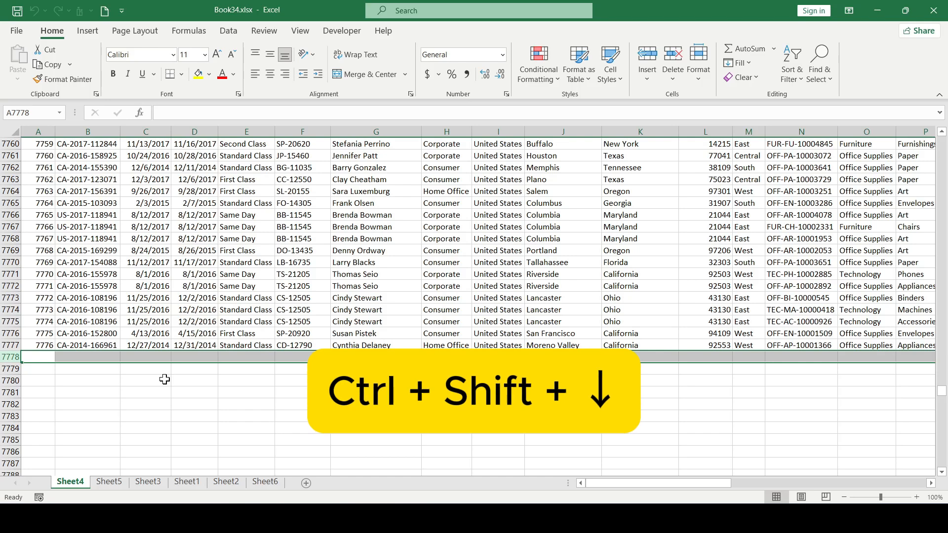
key(ctrl+shift+Down)
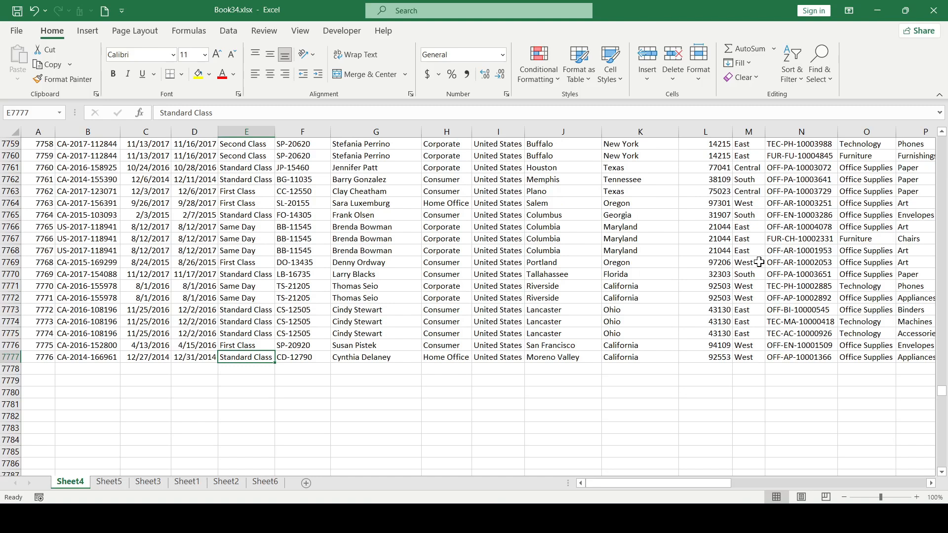
mouse_move(218, 251)
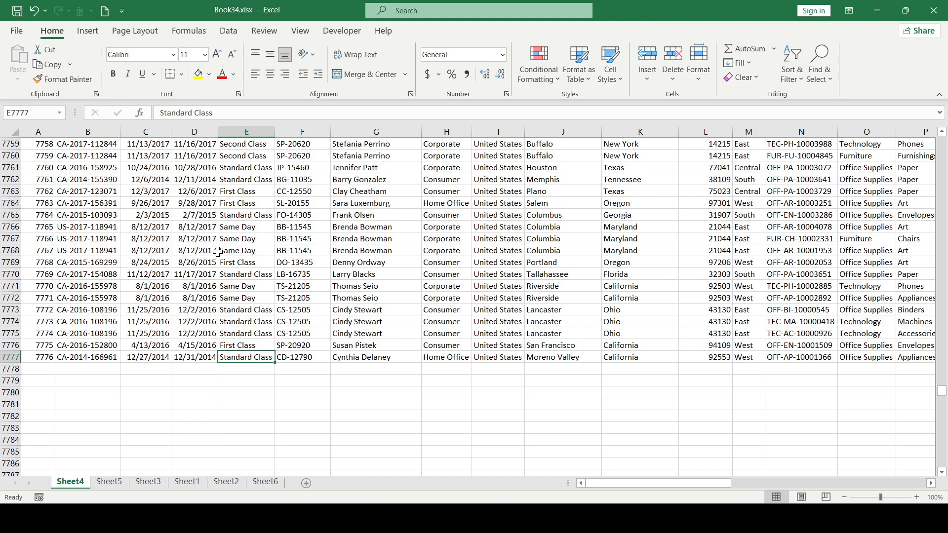
- Select columns from V rightward past data column U and delete them
key(ctrl+Right)
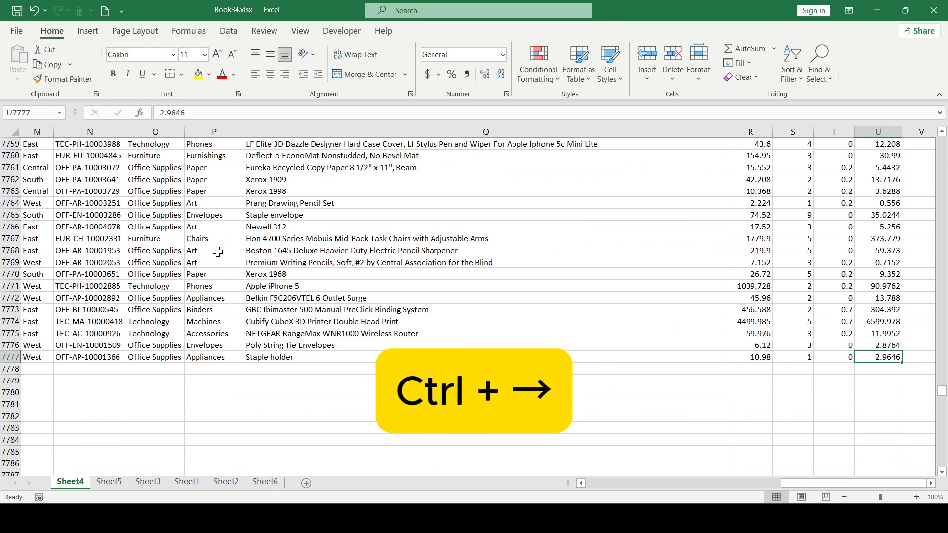
key(ctrl+Right)
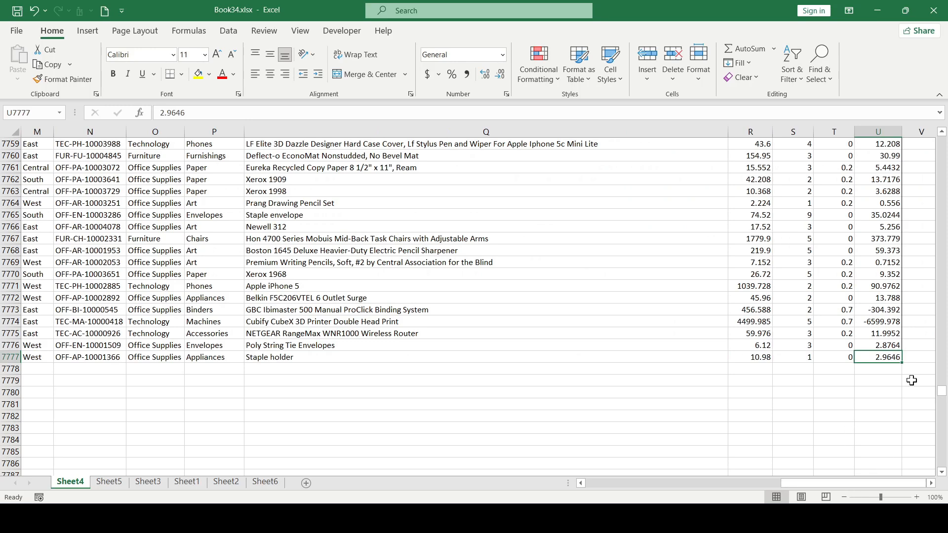
key(ctrl+shift+right)
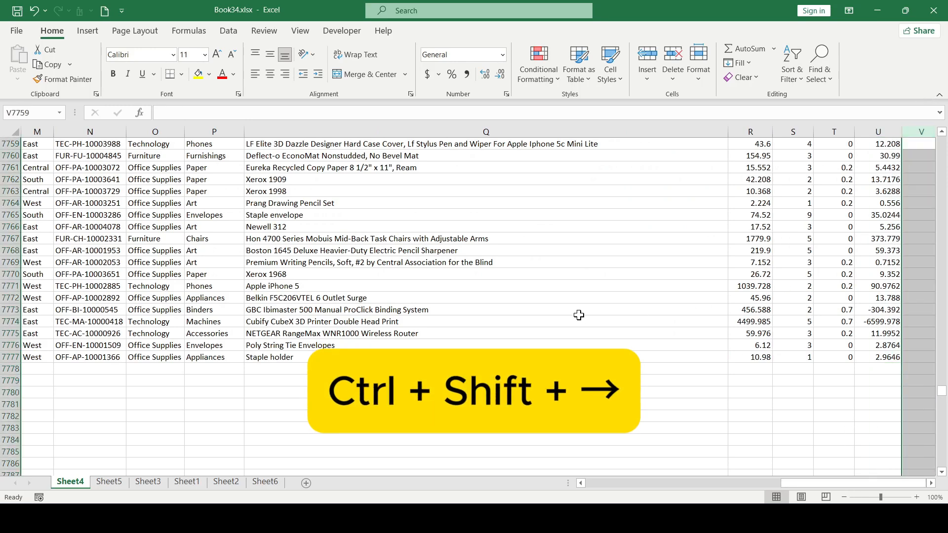
key(ctrl+shift+right)
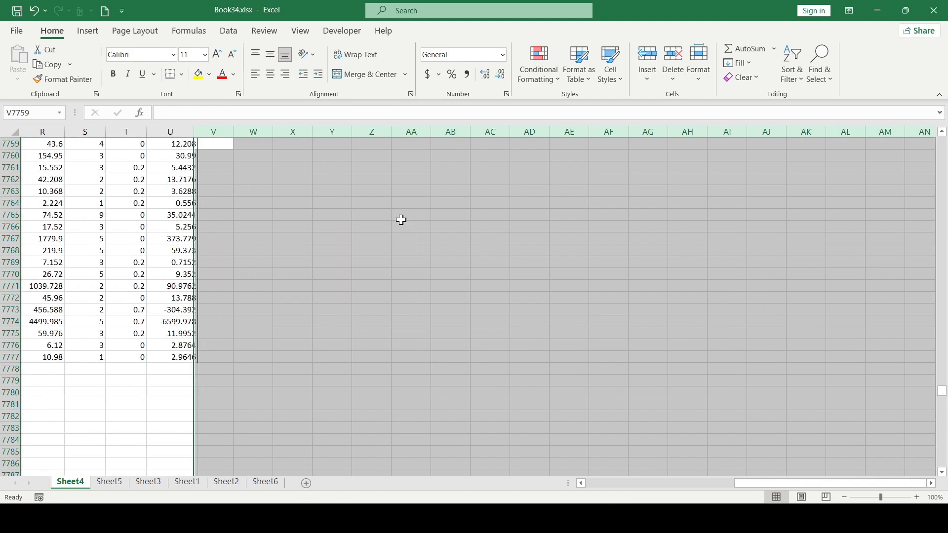
click(108, 481)
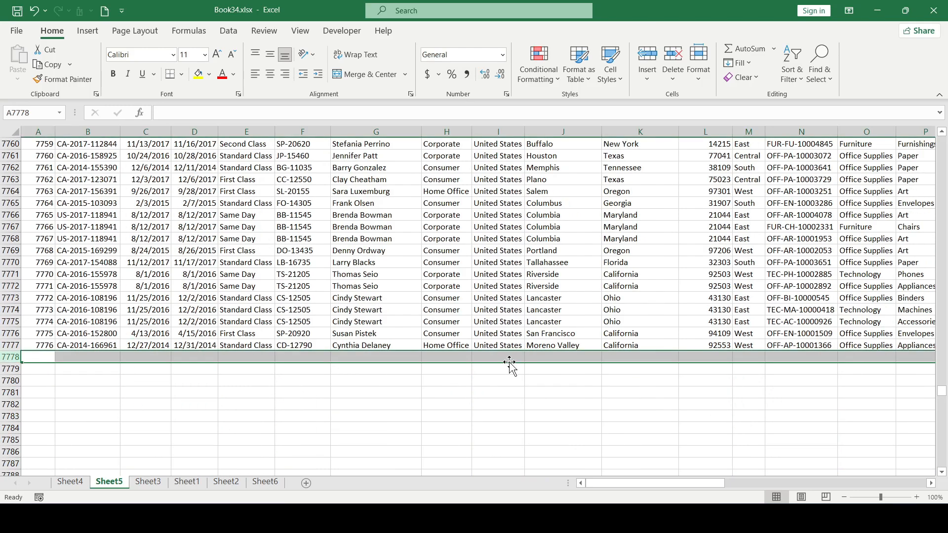
- Bring up the delete options for Sheet5's empty columns past the data
scroll(down, 3)
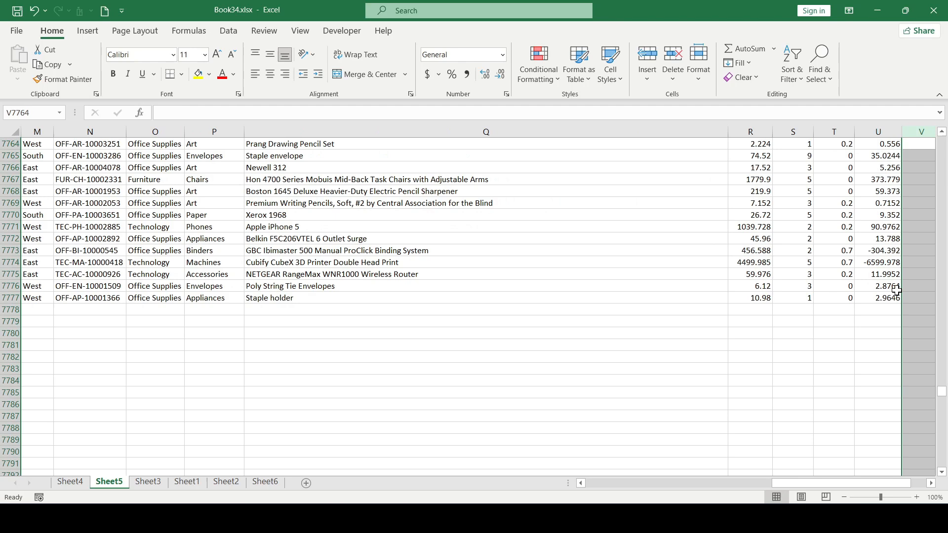
right_click(921, 131)
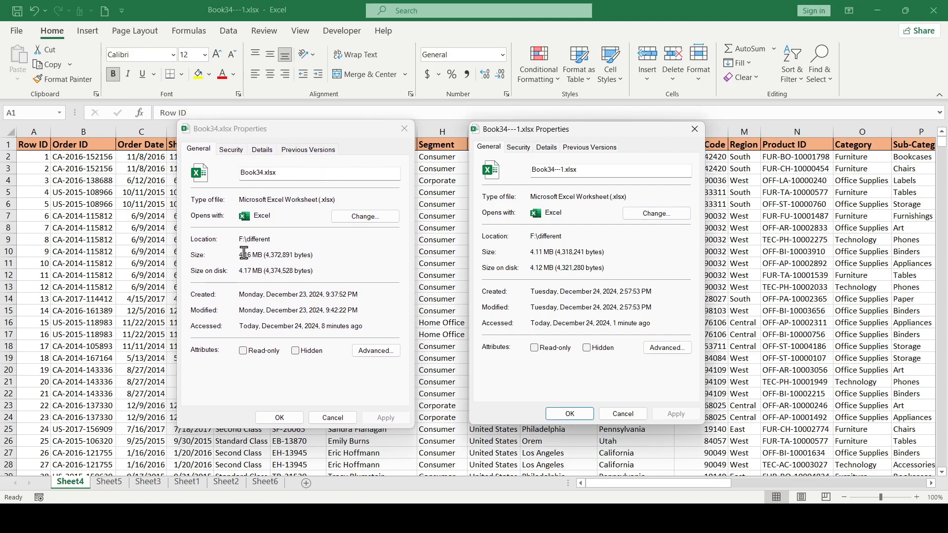
- Open the trimmed copy Book34---1.xlsx after comparing its 4.11 MB size
double_click(545, 252)
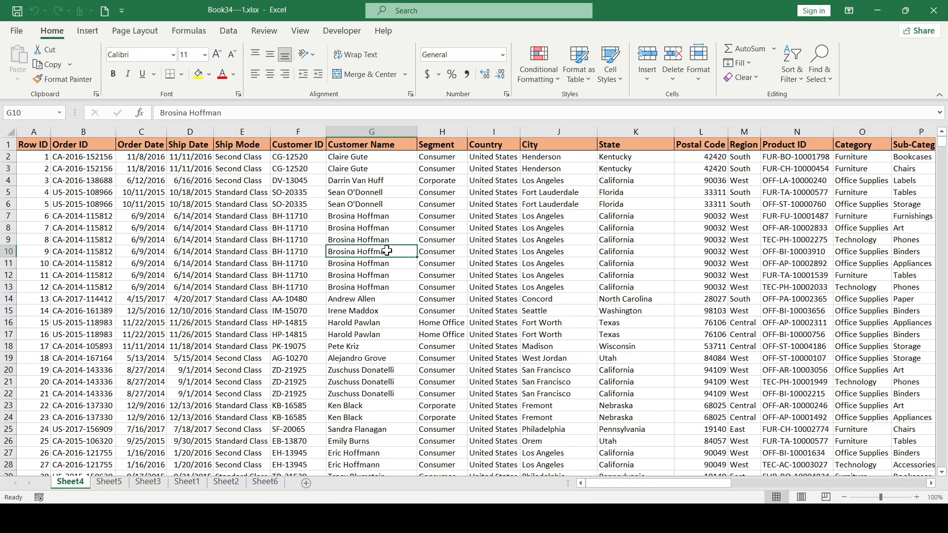
- Click two cells on Sheet4, then show Sheet6's ship-and-moon picture
click(297, 239)
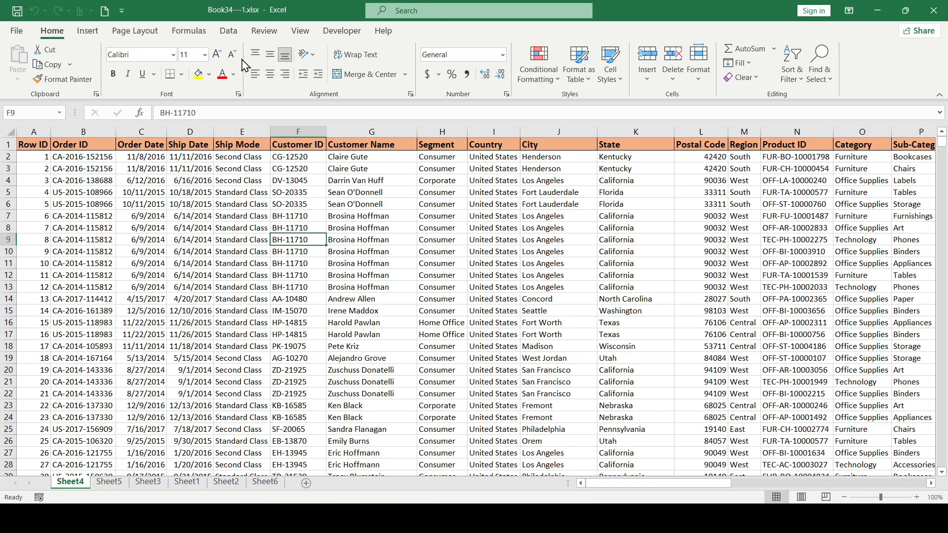
click(297, 228)
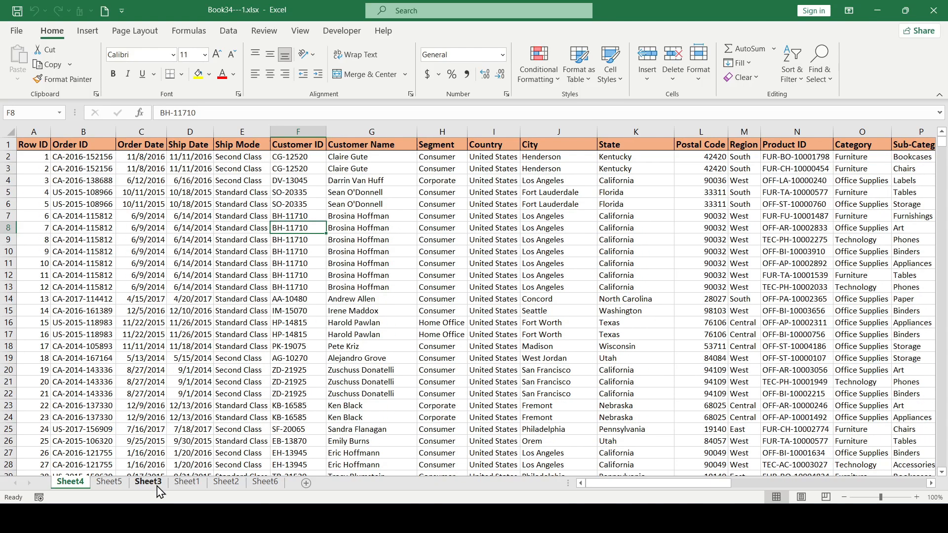
click(264, 481)
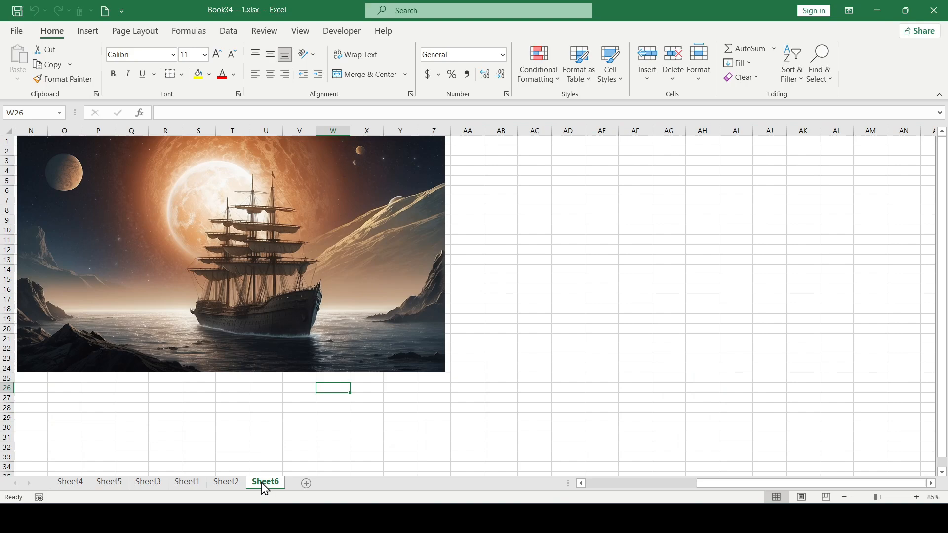
mouse_move(375, 499)
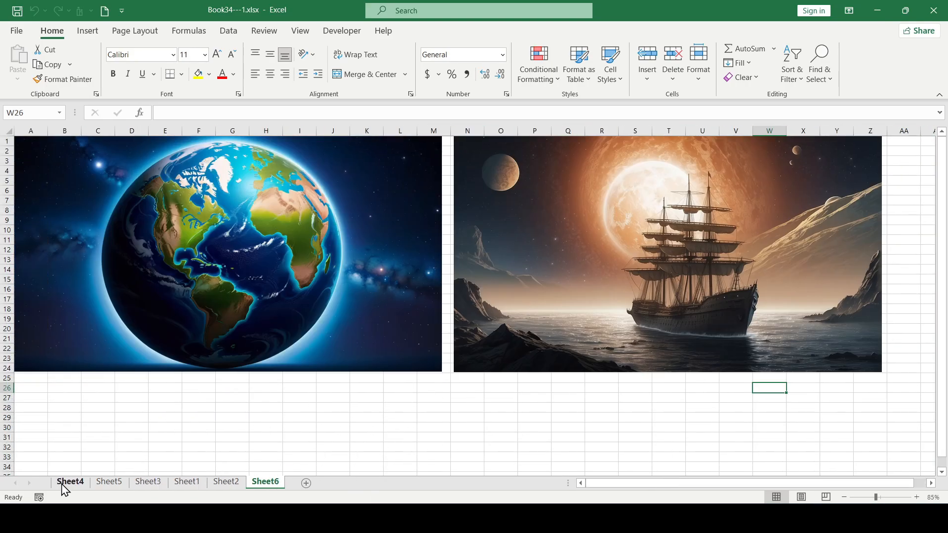
- From Sheet4, start Save As and browse to a folder for the .xlsb copy
click(70, 481)
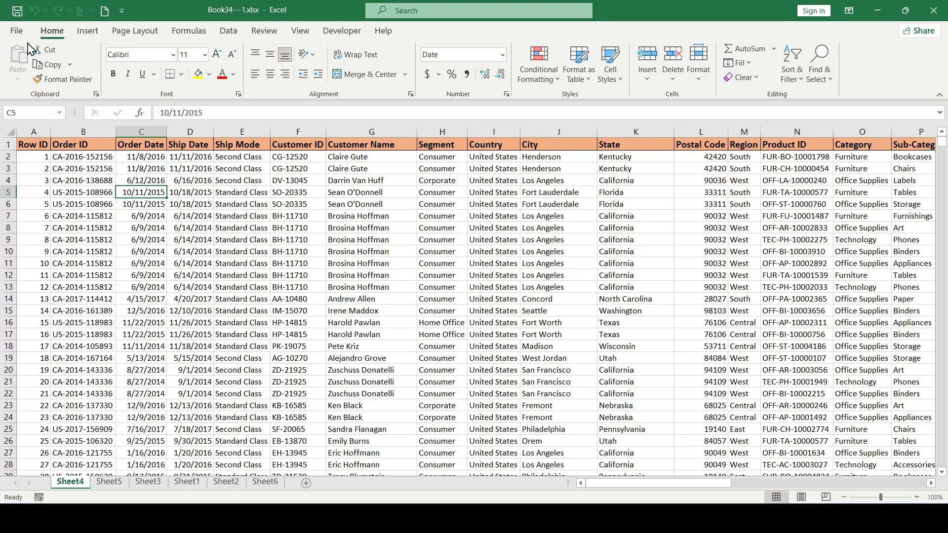
click(17, 30)
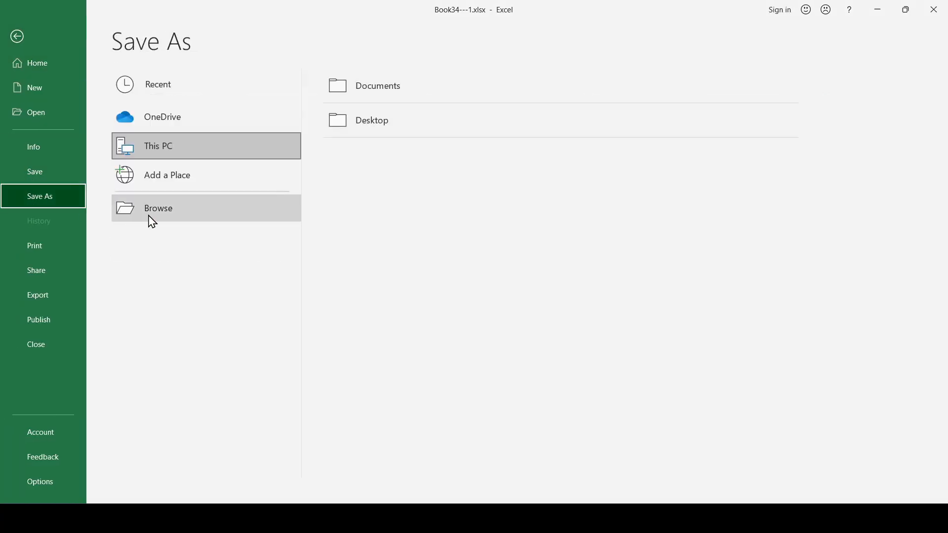
click(158, 208)
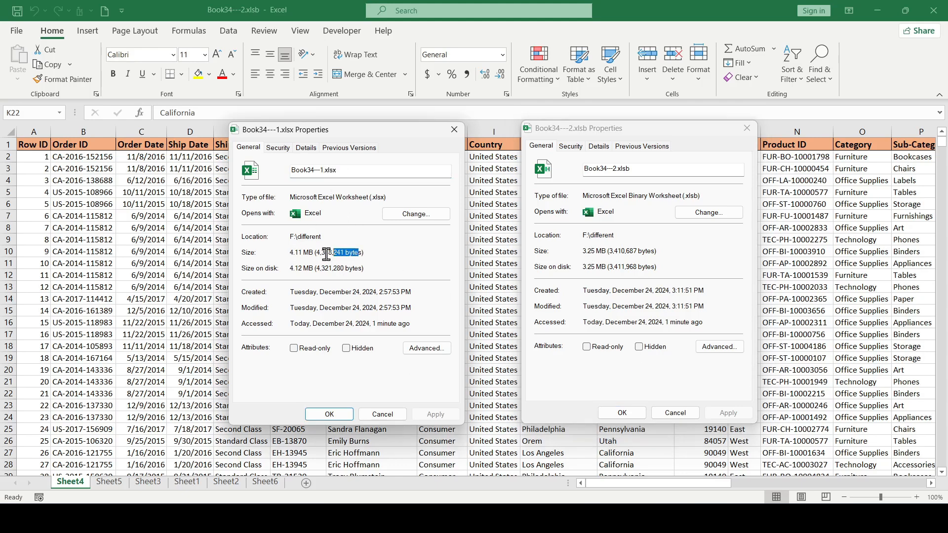
- Close the Properties windows comparing the .xlsb and .xlsx sizes
click(662, 169)
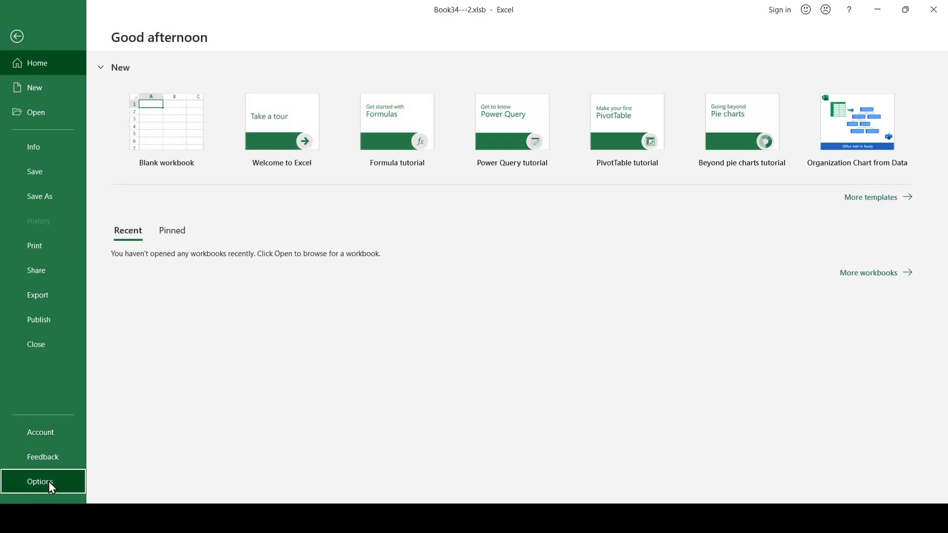
- Open Excel Options and view the default save format dropdown
click(40, 481)
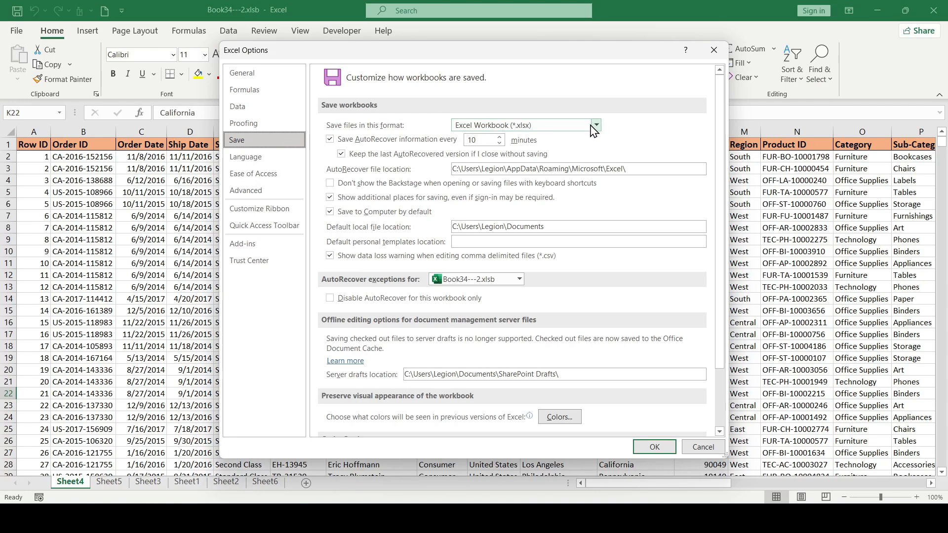
click(514, 124)
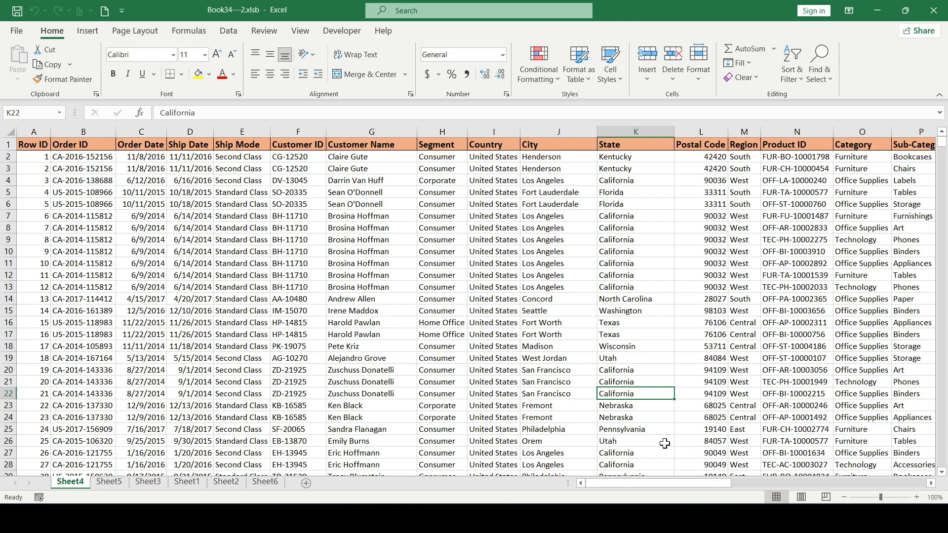
- On Sheet3, turn off the pivot table's 'Save source data with file' option
click(147, 482)
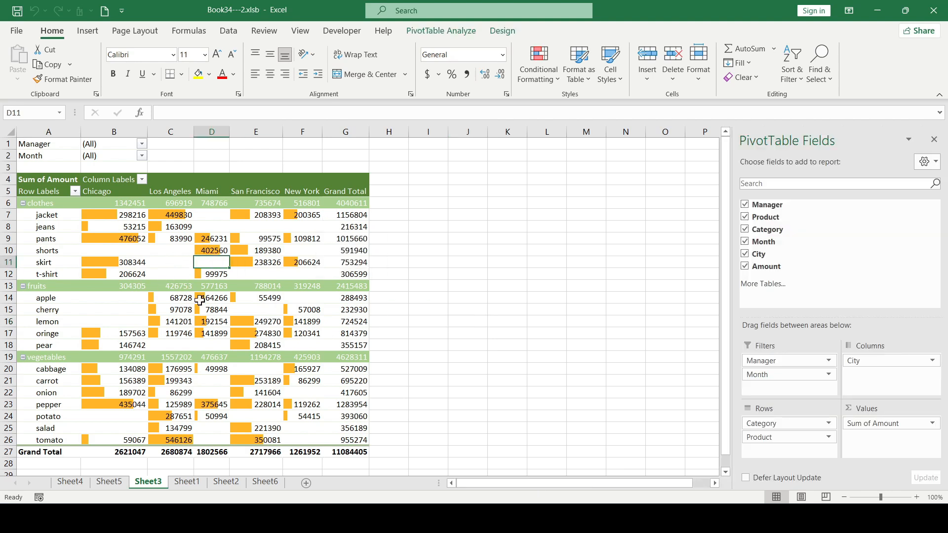
mouse_move(439, 31)
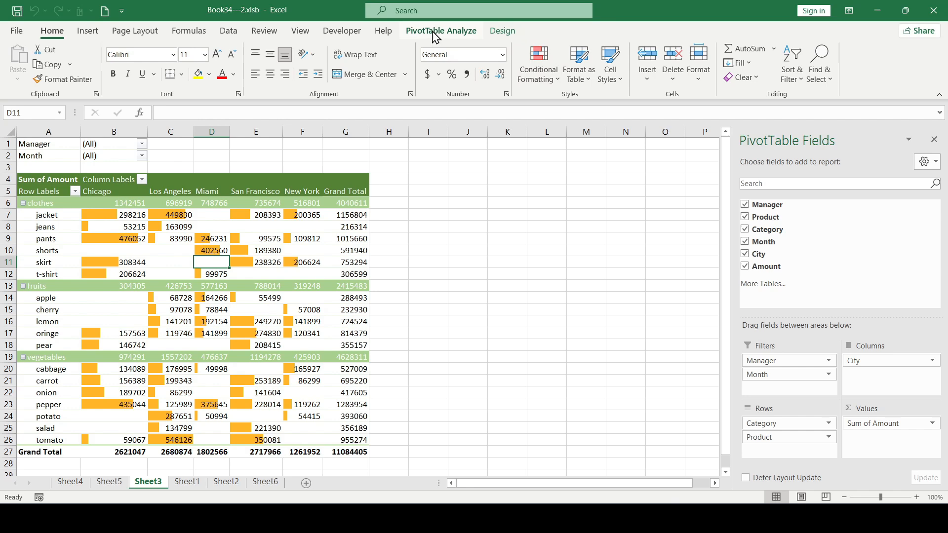
click(441, 30)
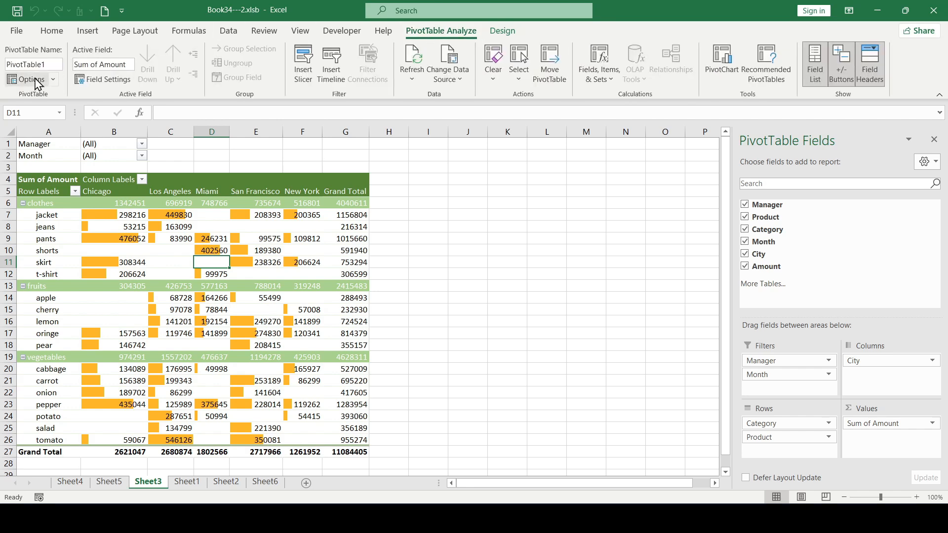
click(32, 79)
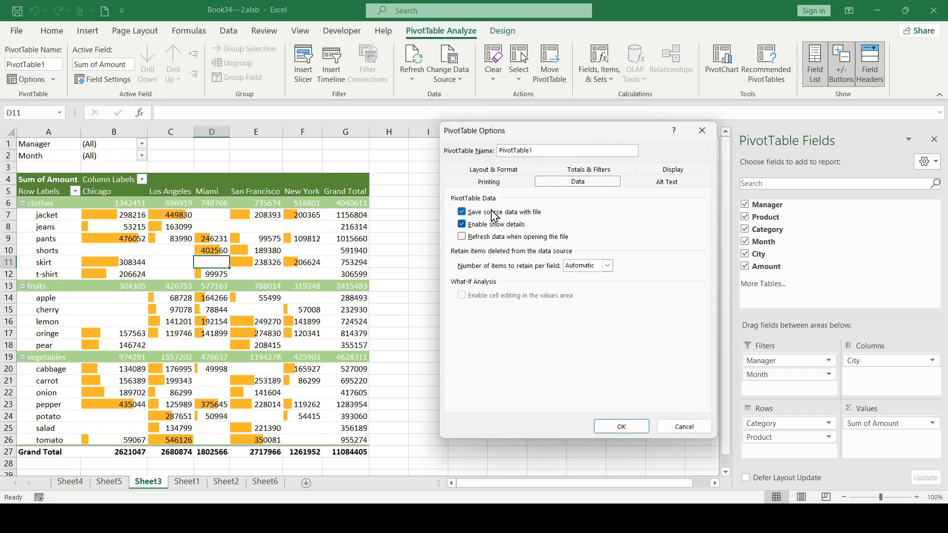
click(462, 211)
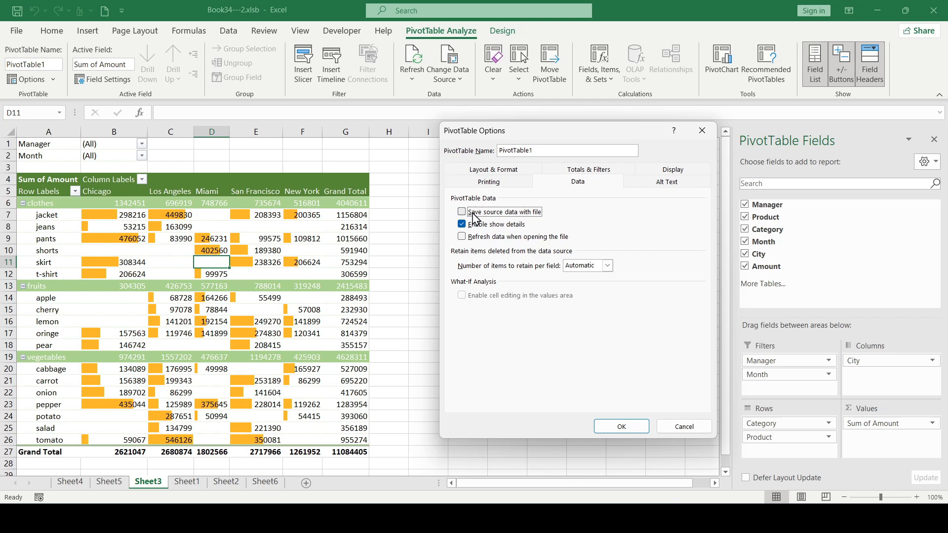
click(463, 237)
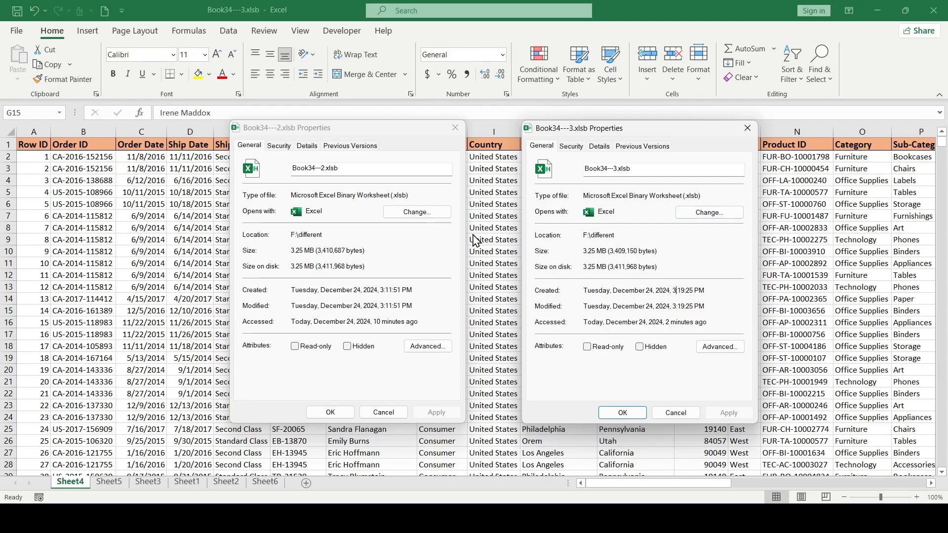
- Select the new copy's full file name in the Properties dialog
click(305, 250)
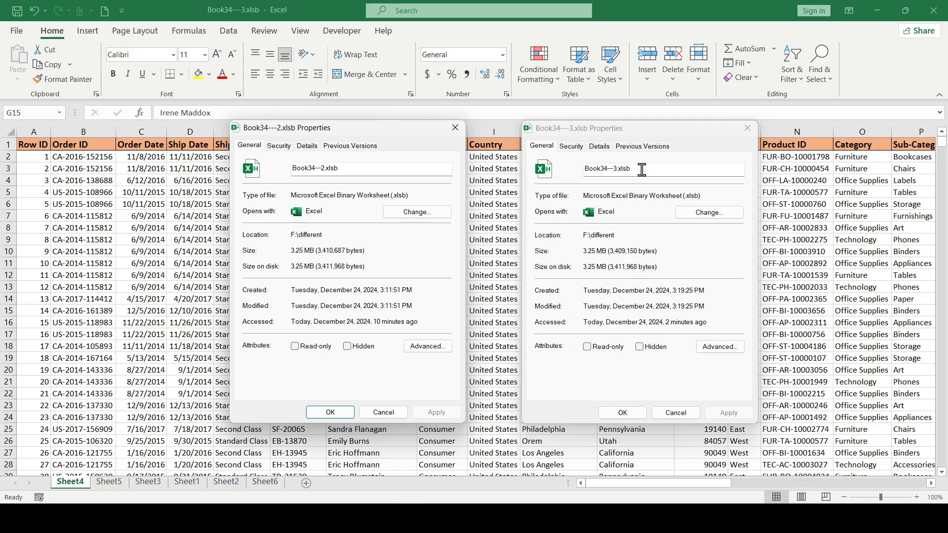
triple_click(610, 168)
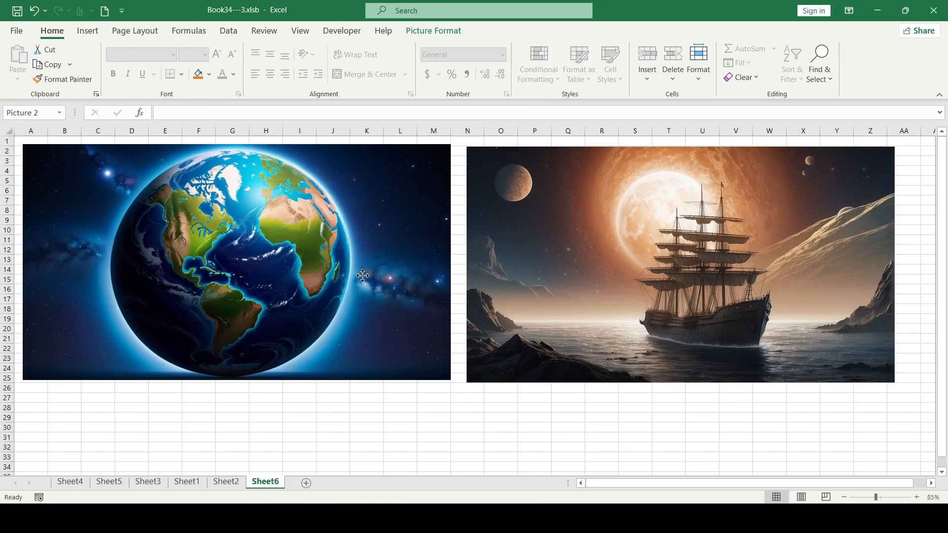
- Select the sailing ship picture on Sheet6
click(677, 266)
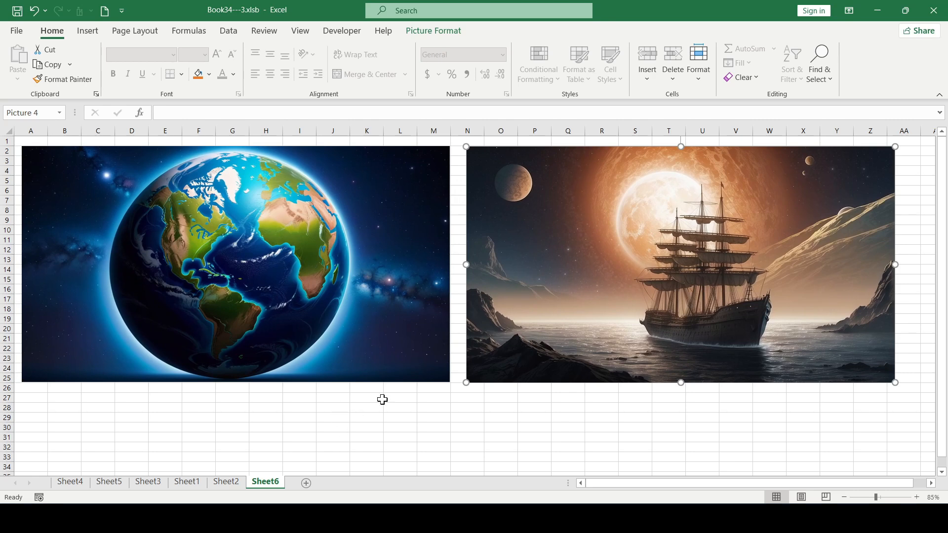
mouse_move(184, 190)
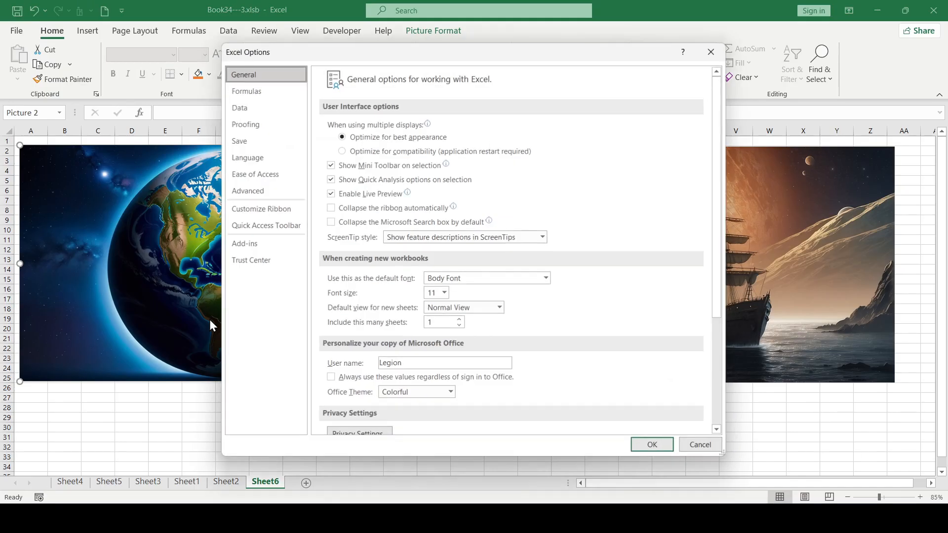
- In Advanced options, discard picture editing data and set default image resolution to 150 ppi
click(248, 190)
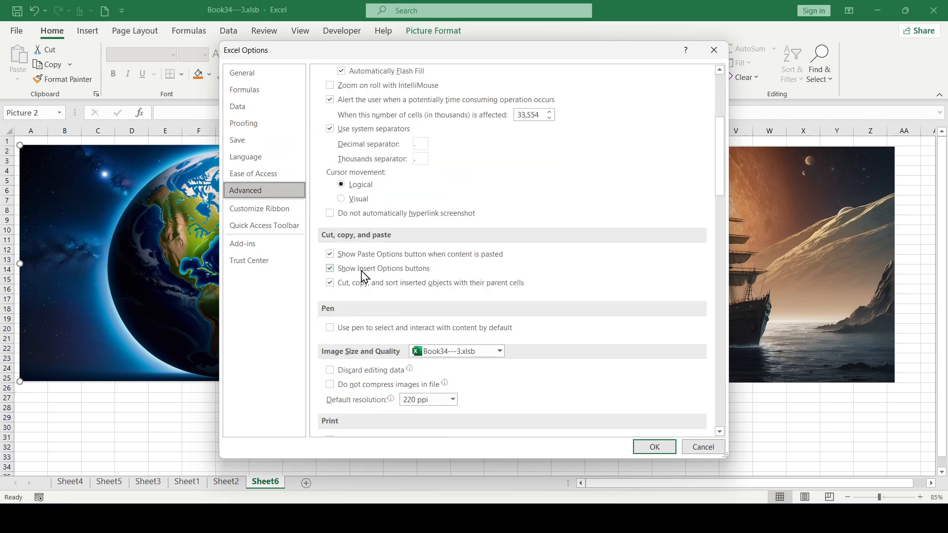
scroll(down, 3)
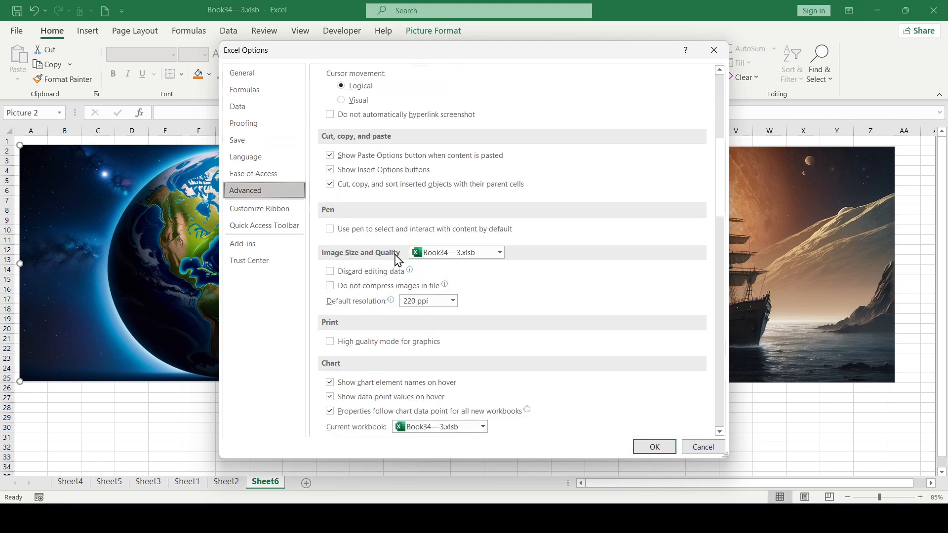
click(330, 271)
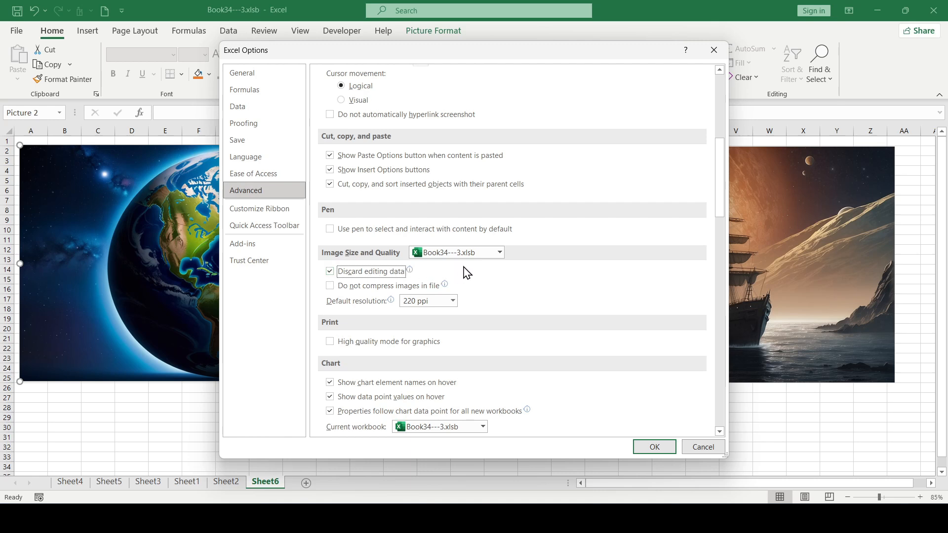
mouse_move(407, 275)
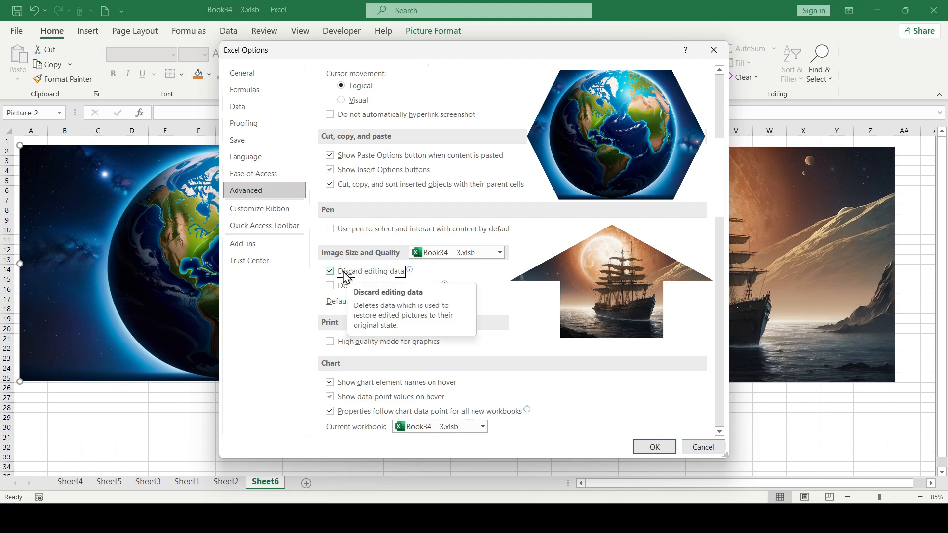
mouse_move(454, 281)
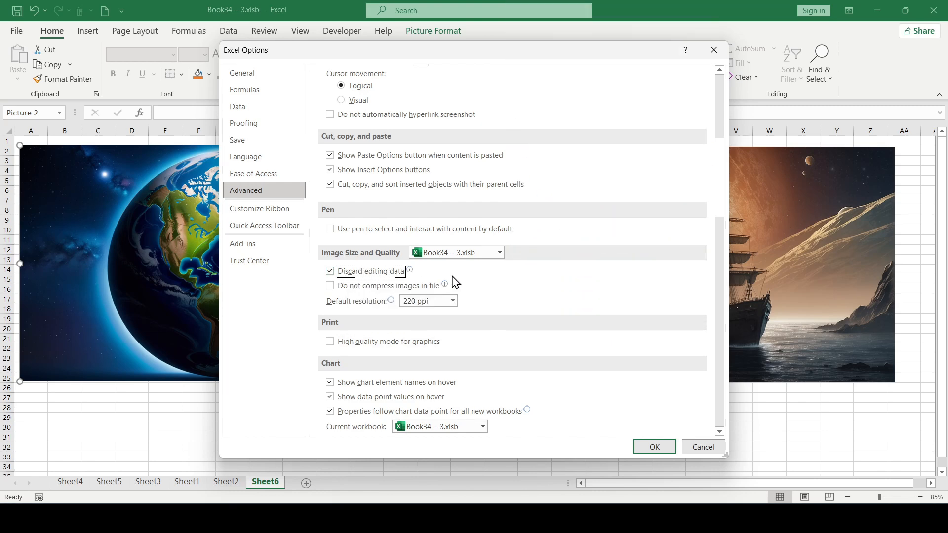
mouse_move(359, 312)
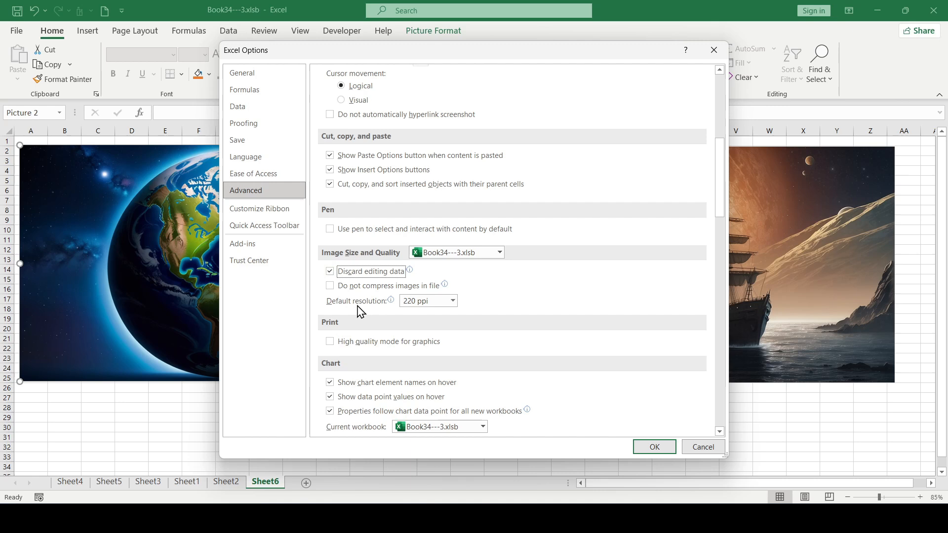
click(452, 300)
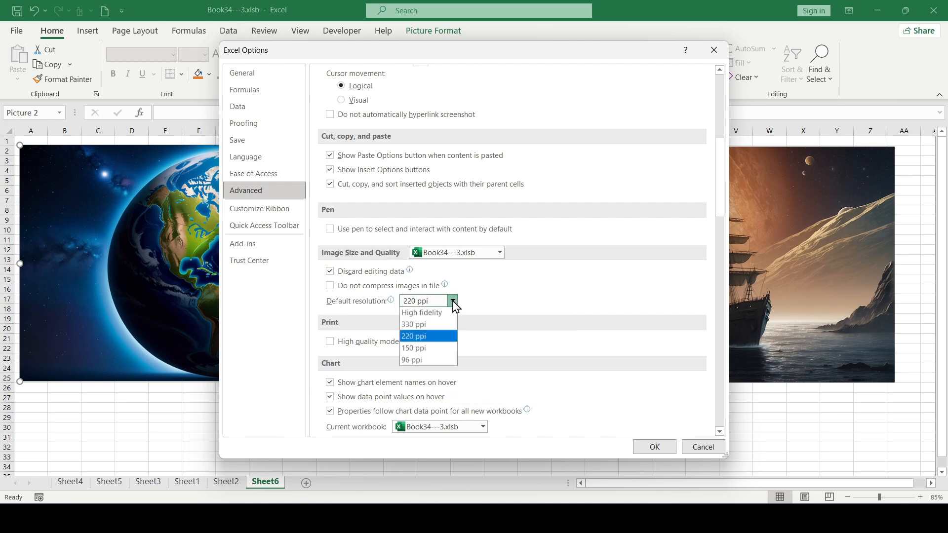
click(413, 348)
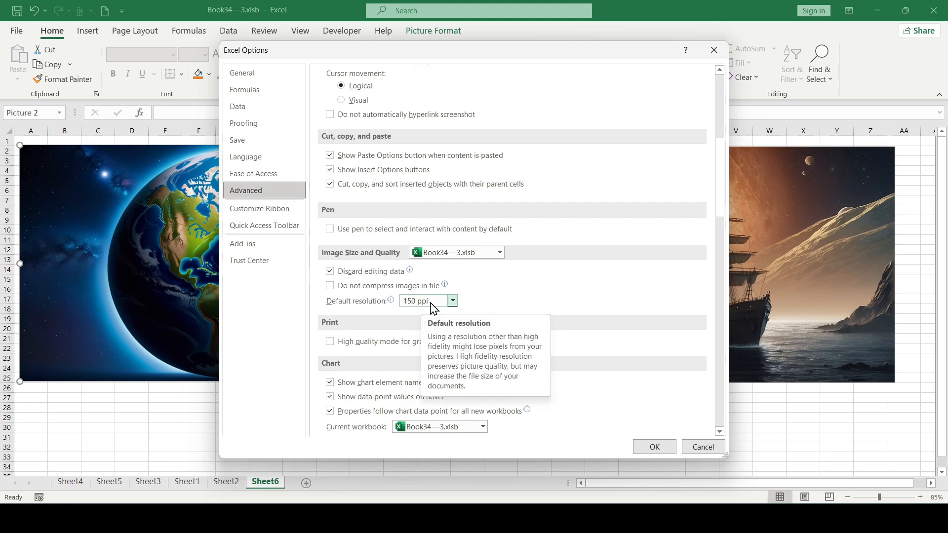
click(653, 447)
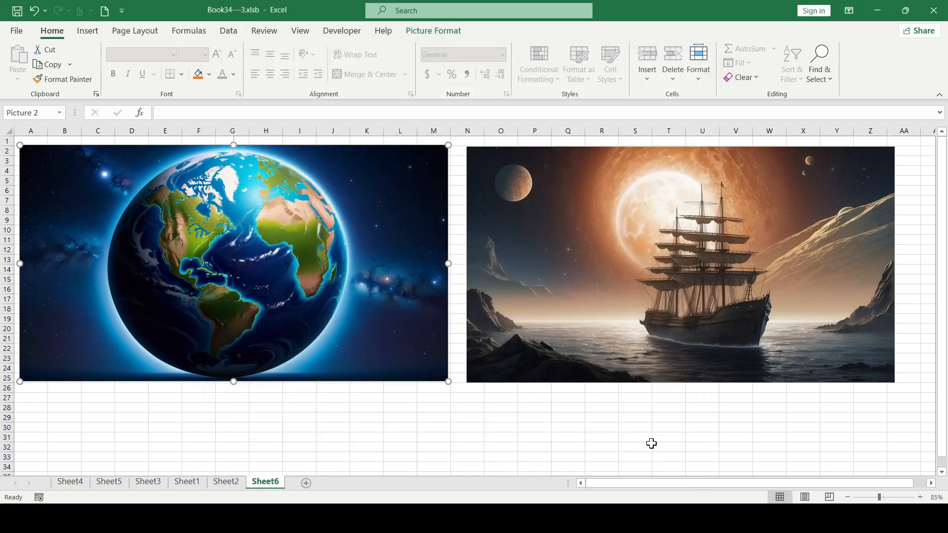
- Save a binary copy named Book34---4.xlsb
click(17, 31)
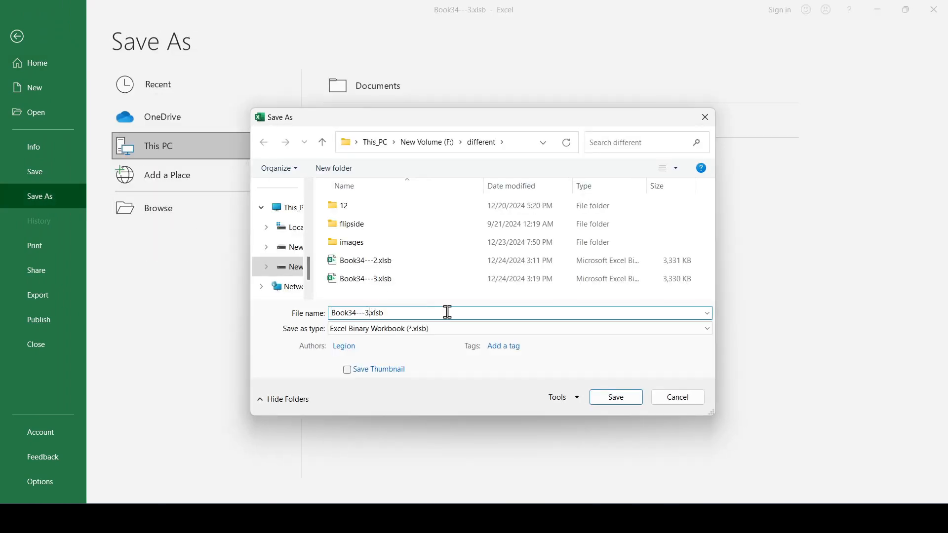
click(615, 397)
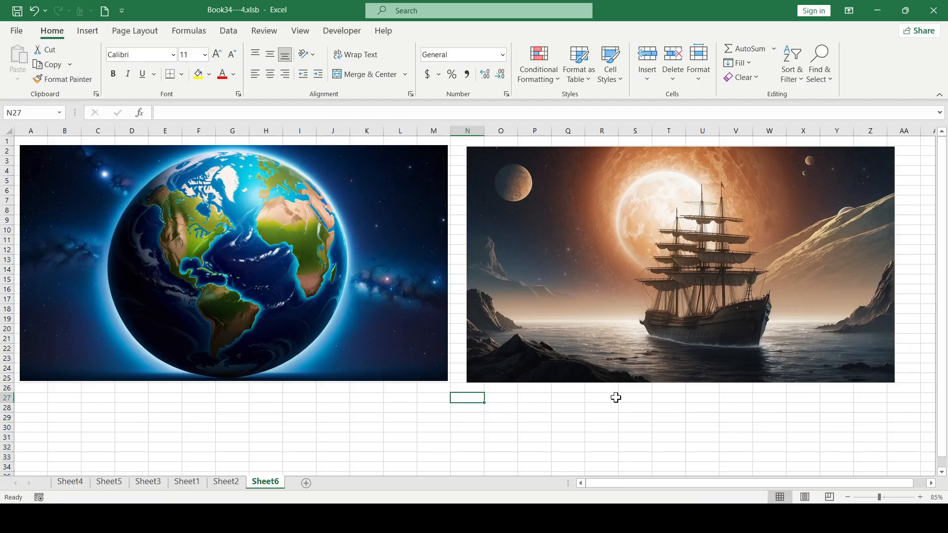